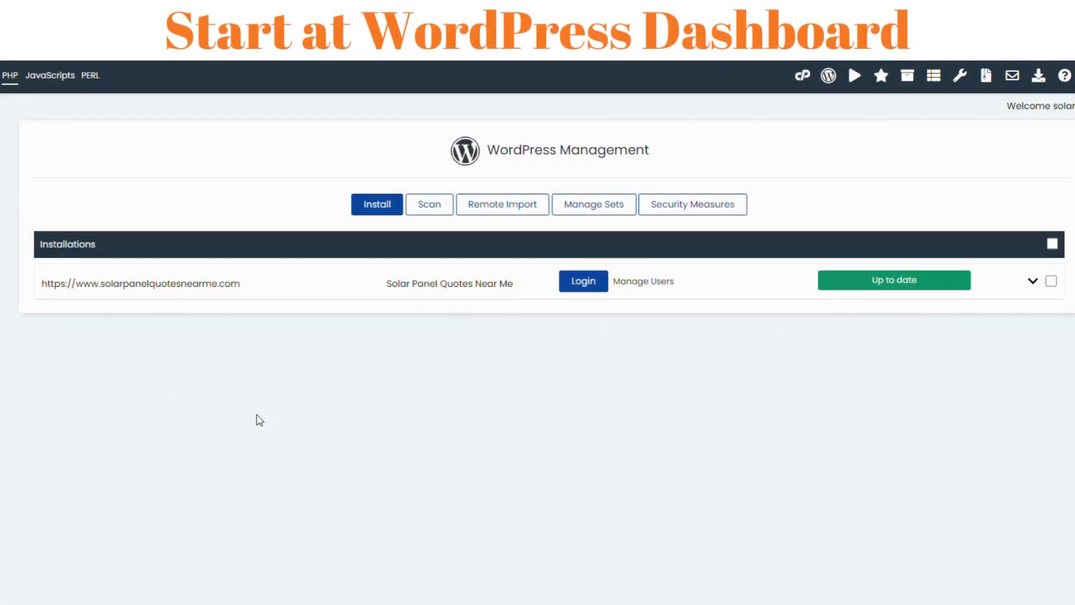
Log in to the Solar Panel Quotes Near Me WordPress dashboard.
{"action": "left_click", "coordinate": [583, 281]}
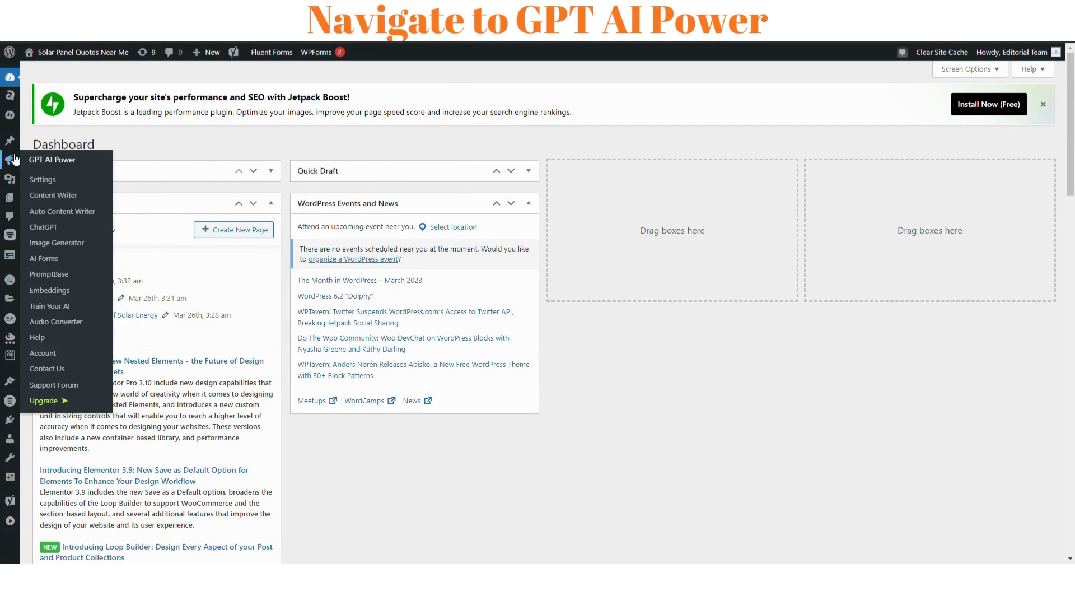
Open GPT AI Power's AI Engine settings and follow Get Your Api Key to OpenAI.
{"action": "left_click", "coordinate": [42, 179]}
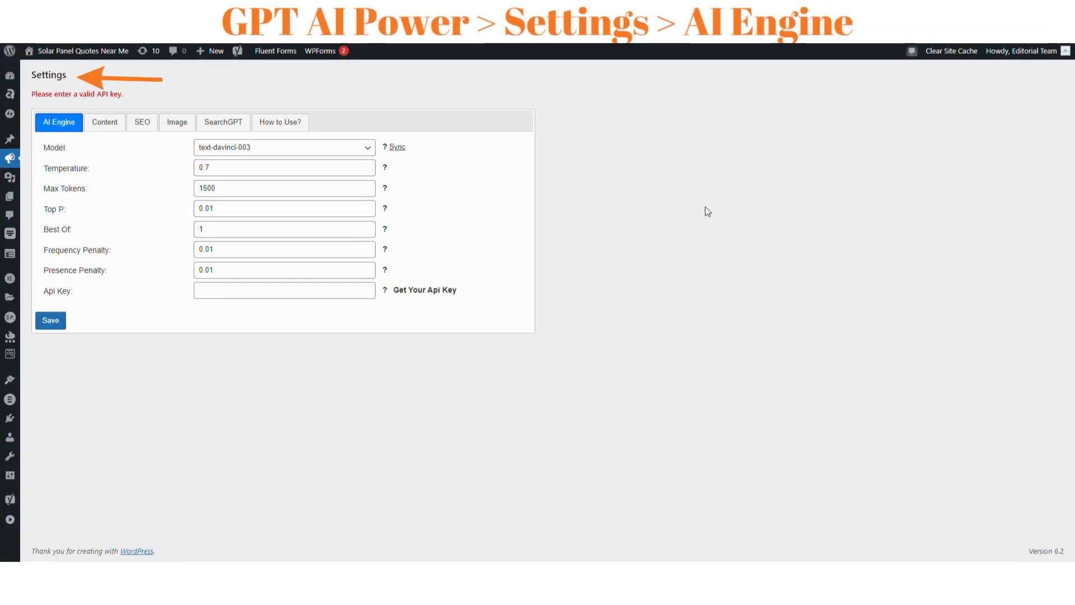
{"action": "mouse_move", "coordinate": [682, 203]}
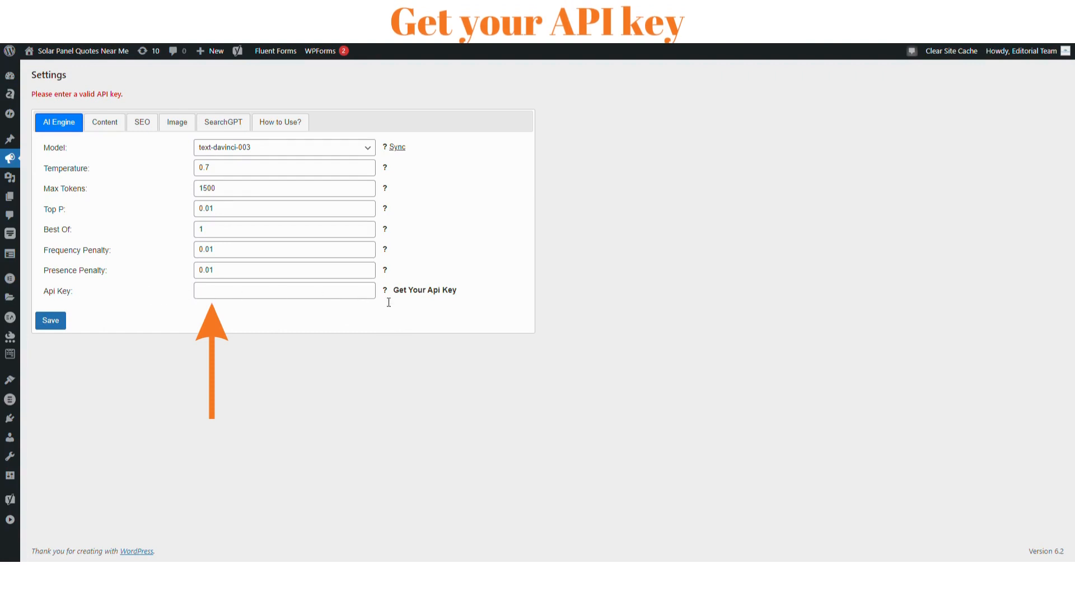
{"action": "mouse_move", "coordinate": [434, 295]}
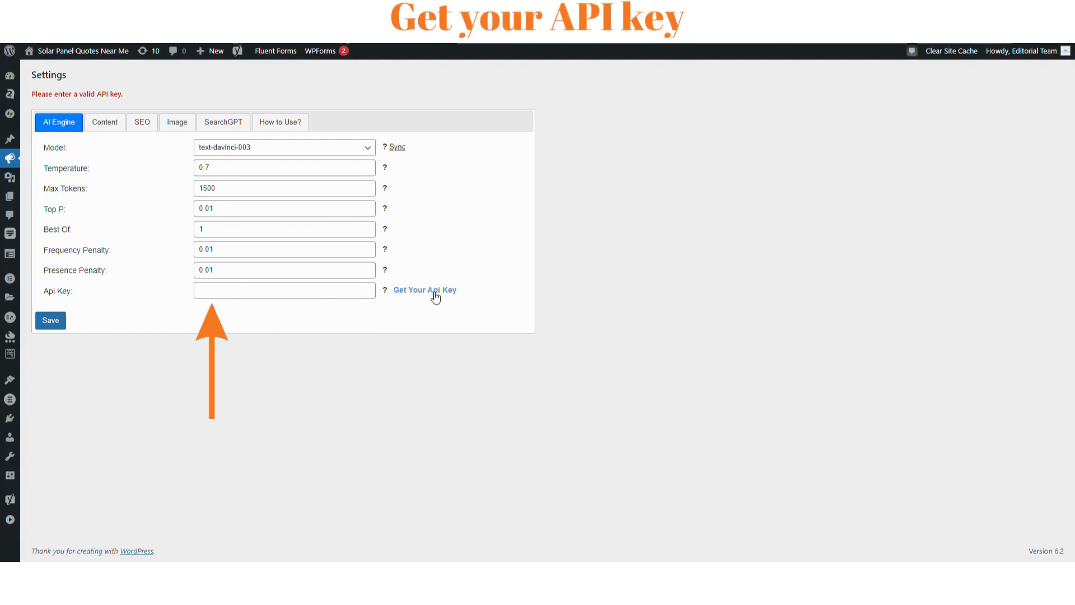
{"action": "left_click", "coordinate": [424, 290]}
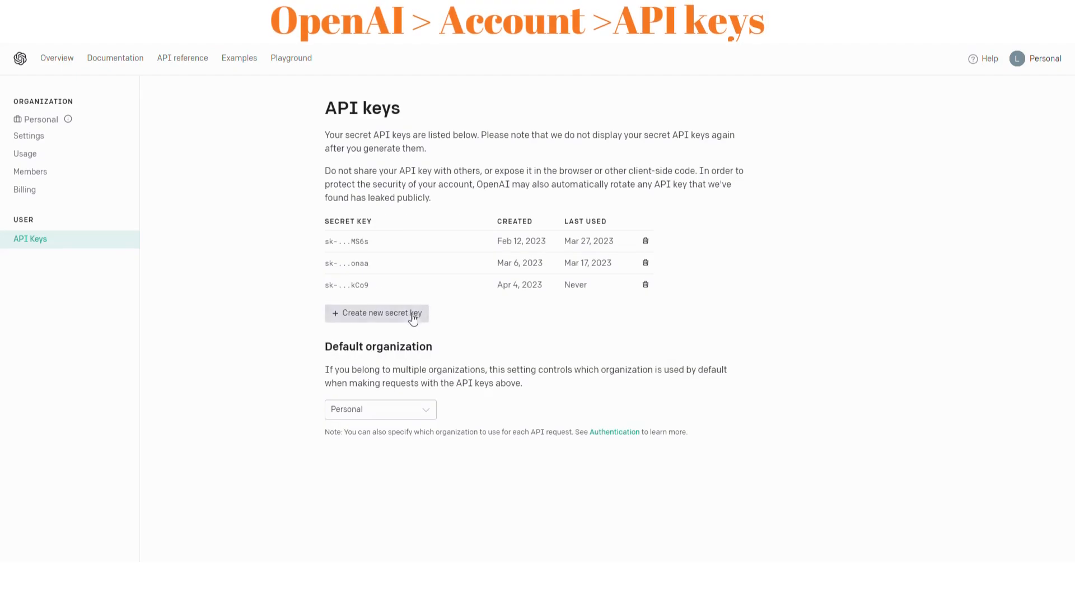
Create a new OpenAI secret key, copy it, and close the notice.
{"action": "left_click", "coordinate": [377, 313]}
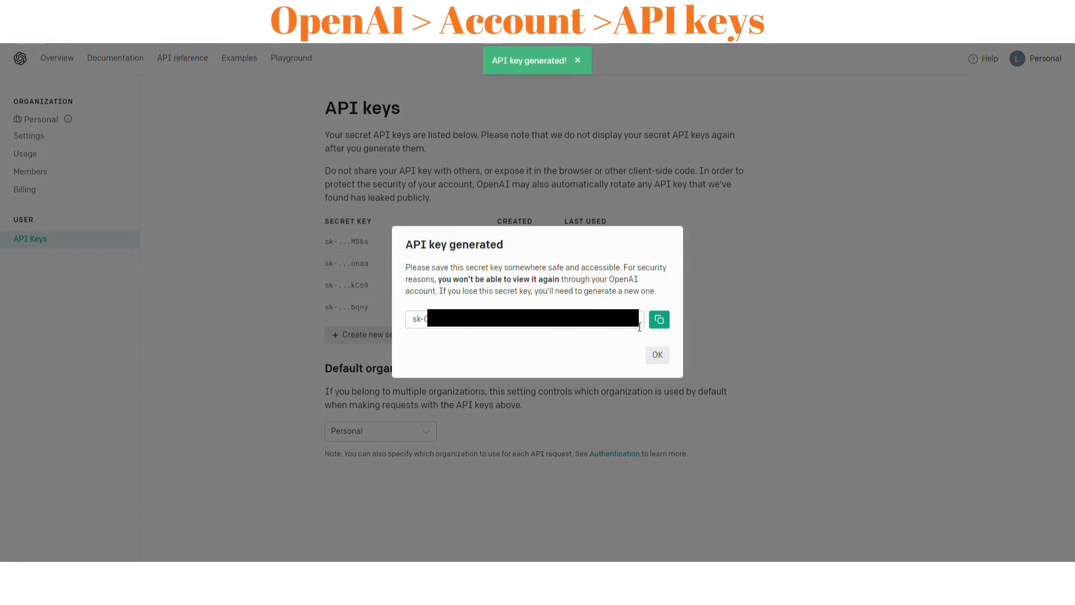
{"action": "left_click", "coordinate": [659, 319]}
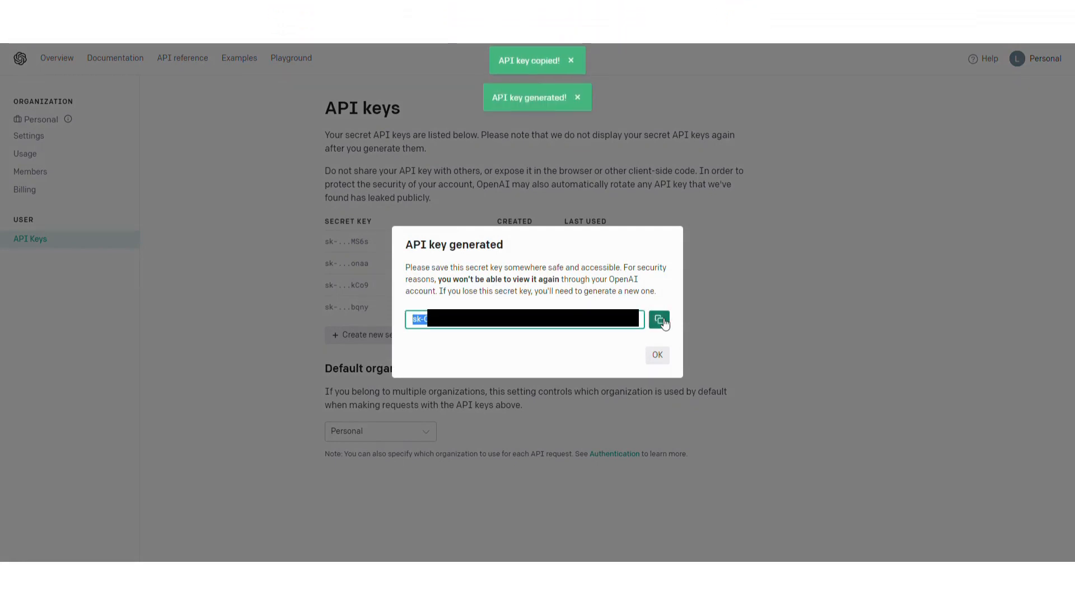
{"action": "left_click", "coordinate": [657, 354]}
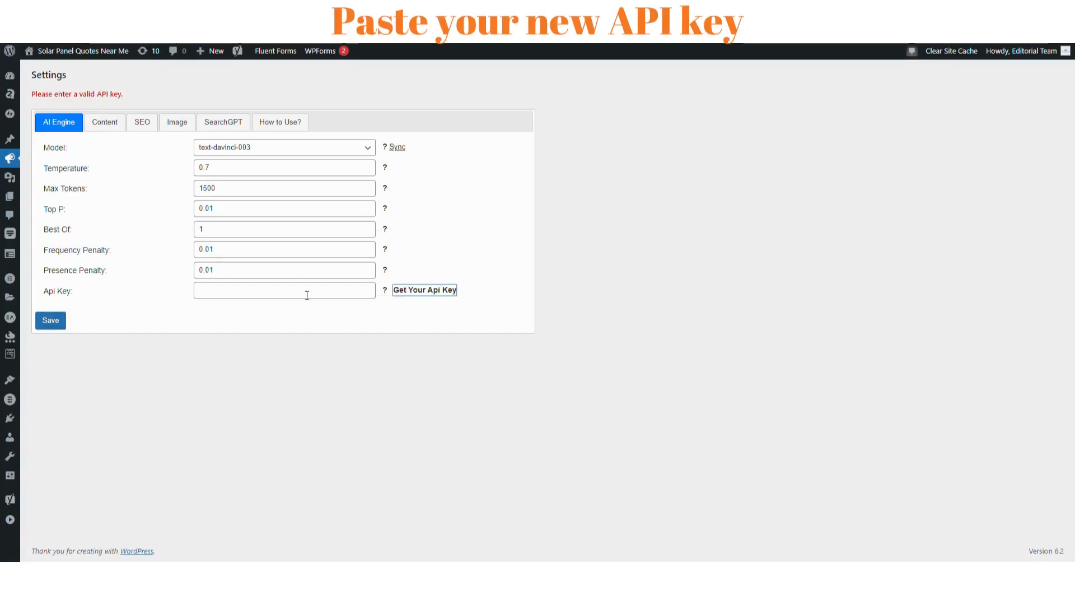
Select the Api Key field in GPT AI Power settings.
{"action": "left_click", "coordinate": [284, 289]}
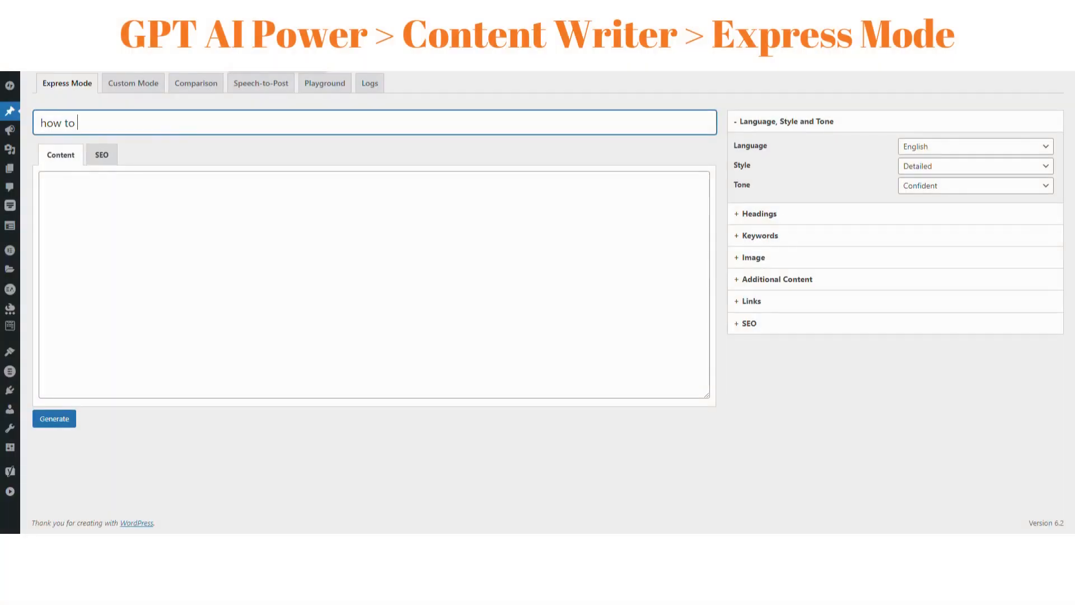
Enter the title 'add openai api key to pl' in Express Mode and generate.
{"action": "type", "text": "add openai api key to pl"}
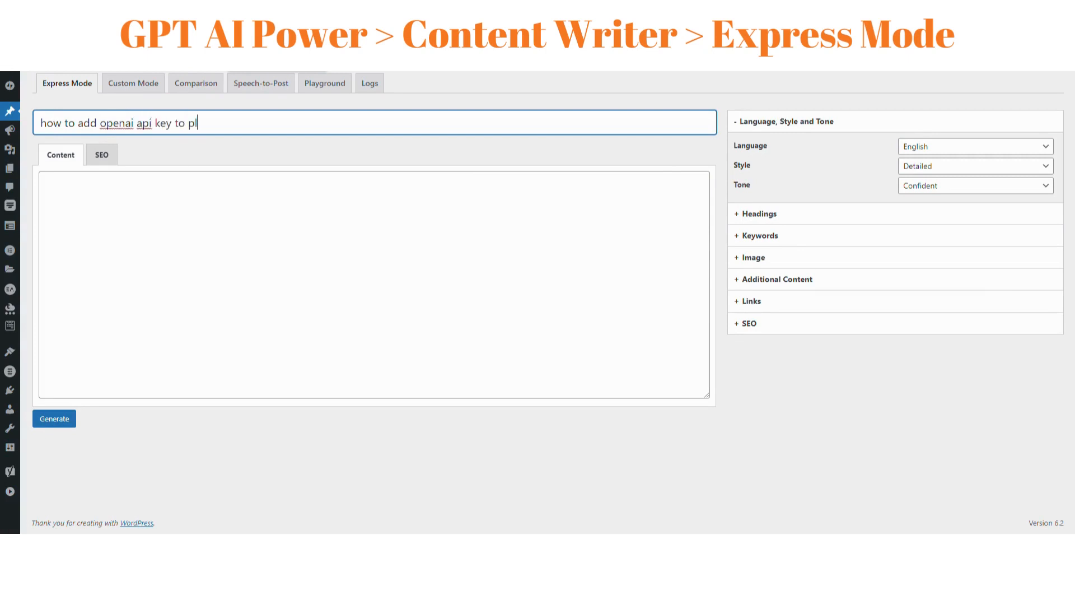
{"action": "left_click", "coordinate": [54, 418]}
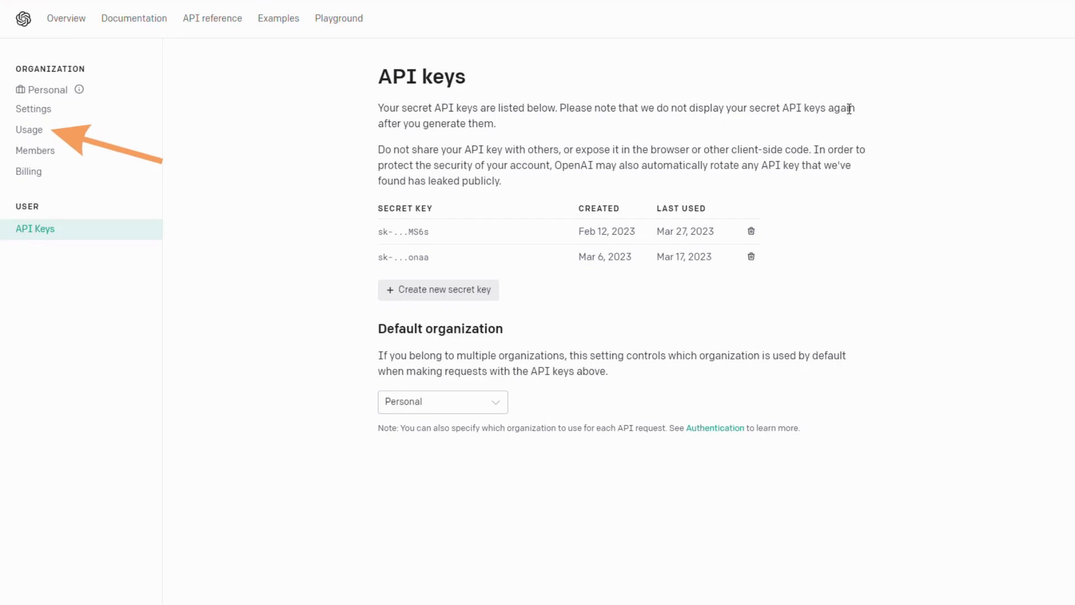
Check OpenAI usage and expand the language model breakdown for the text-davinci request.
{"action": "left_click", "coordinate": [29, 129]}
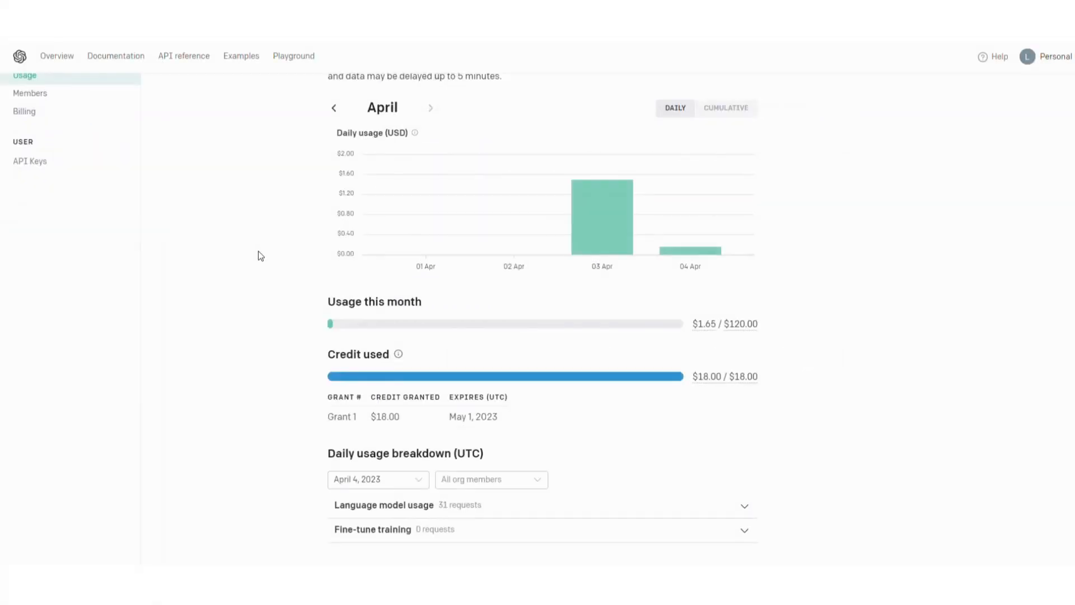
{"action": "left_click", "coordinate": [541, 505]}
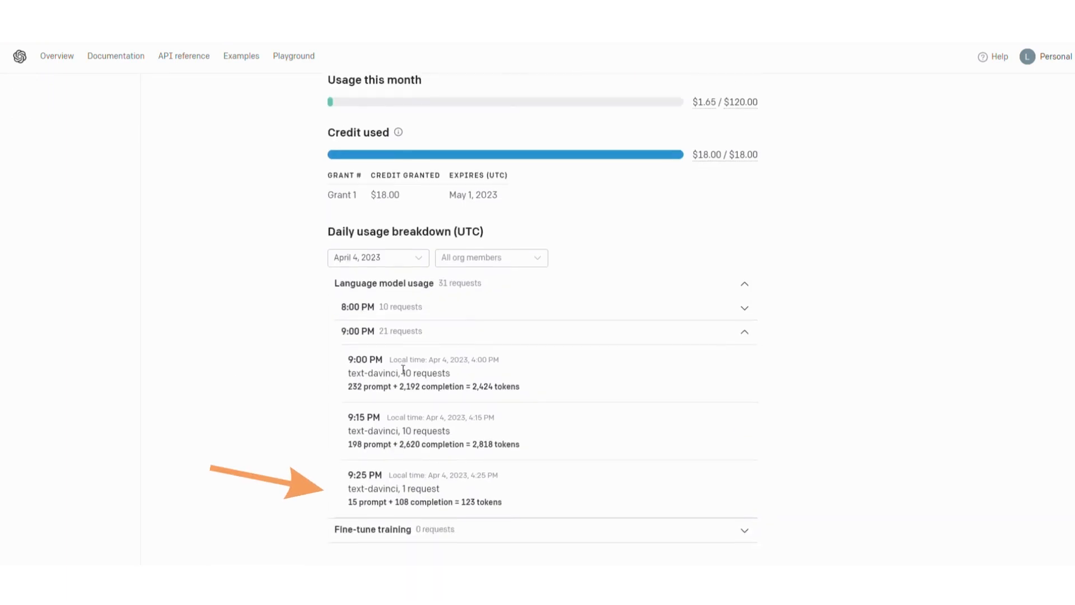
{"action": "mouse_move", "coordinate": [528, 390]}
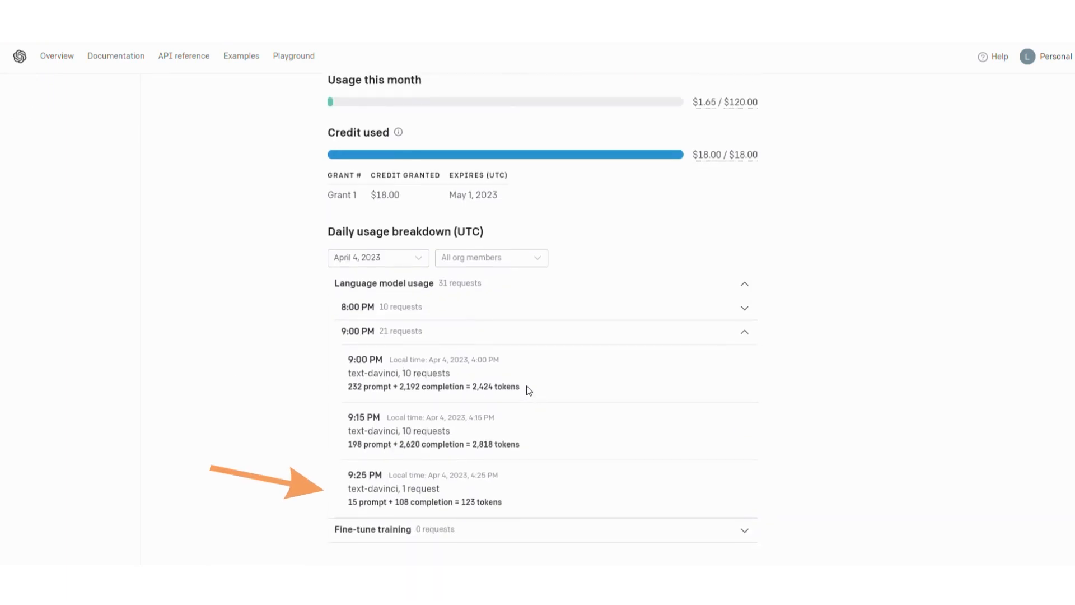